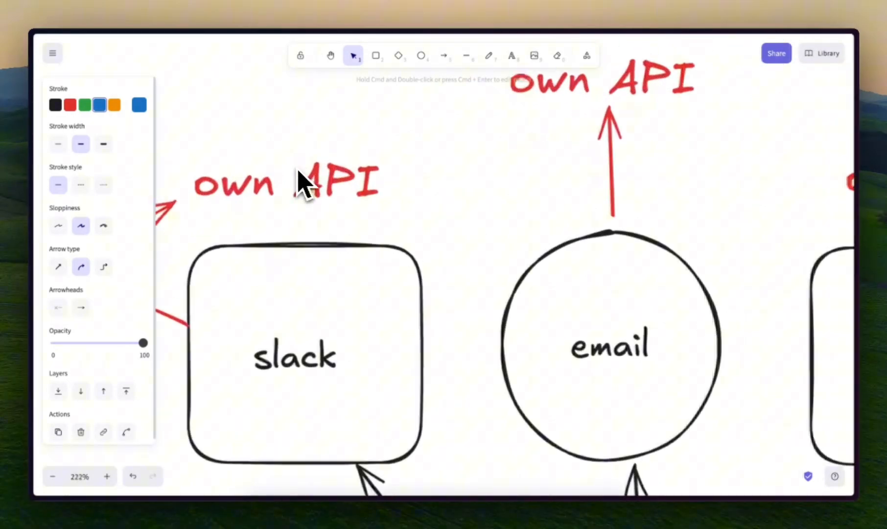
Start creating a new tool, revealing the tool type options (Function, DTMF, Query, End Call, Google Calendar).
scroll("down", 3)
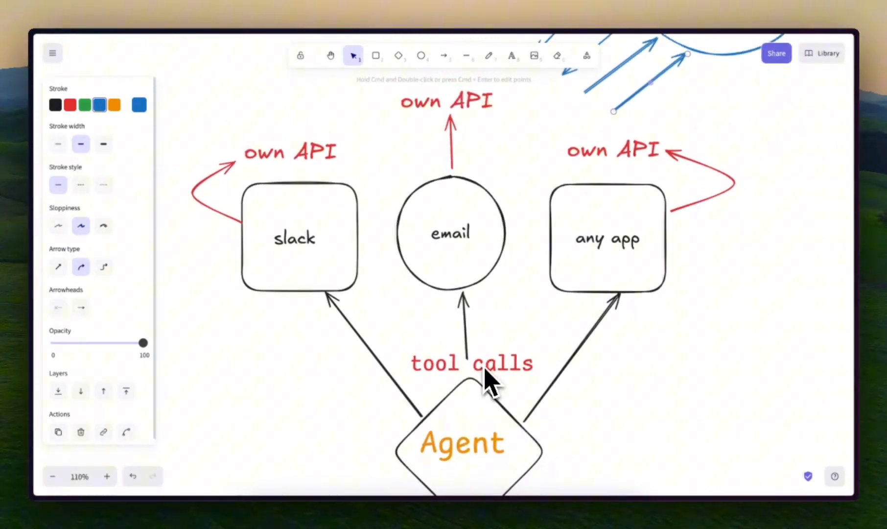
scroll("down", 3)
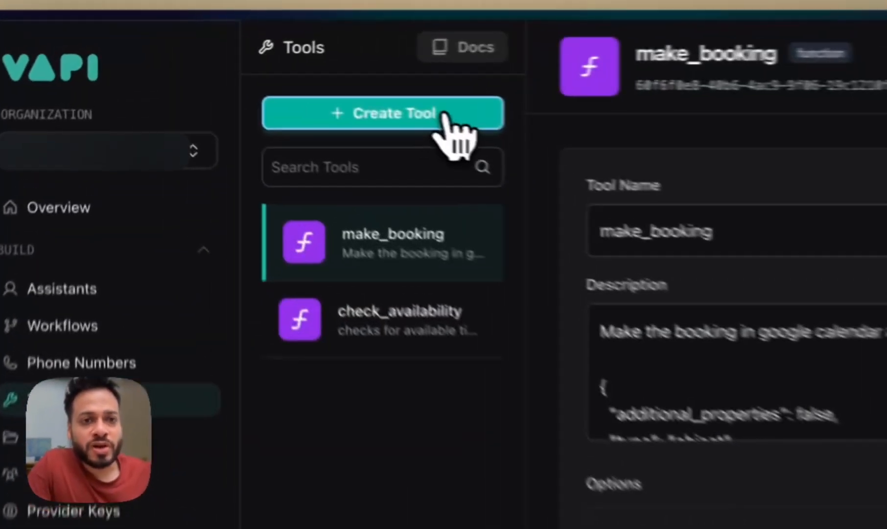
left_click(383, 114)
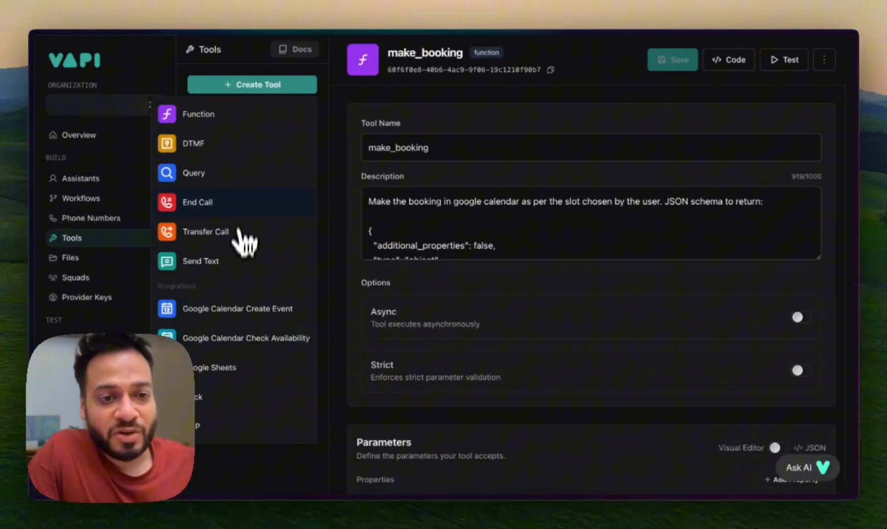
mouse_move(258, 308)
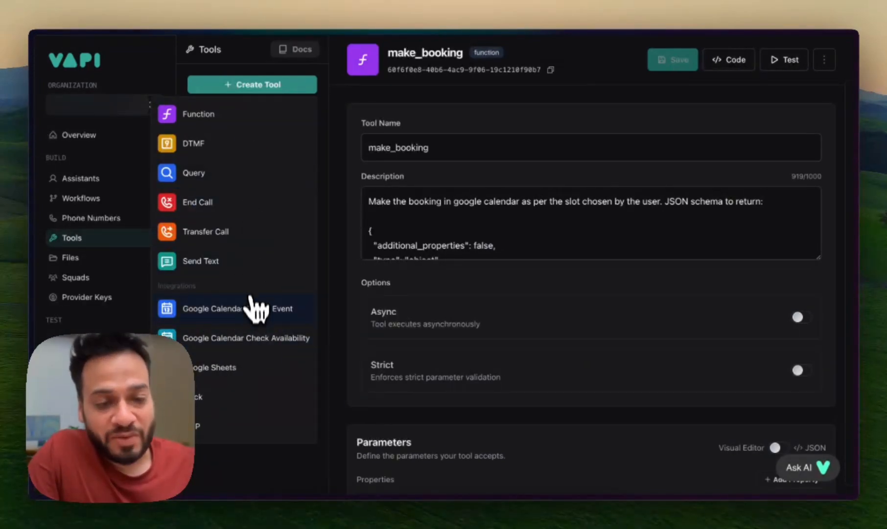
mouse_move(264, 370)
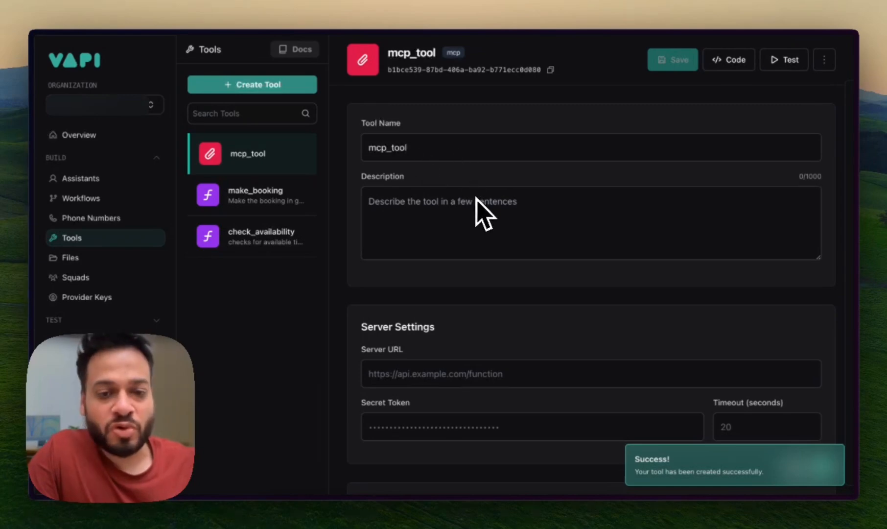
Create the MCP tool mcp_tool with the Zapier MCP endpoint as its Server URL.
scroll("down", 3)
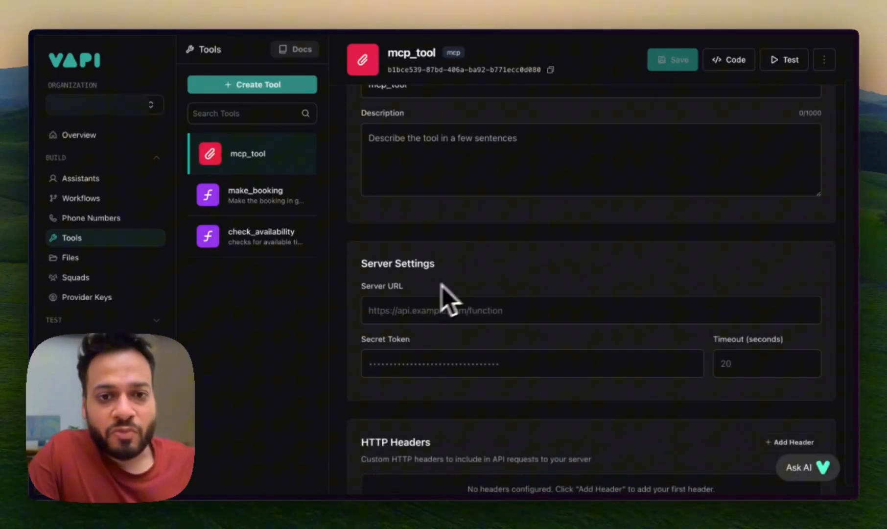
mouse_move(543, 289)
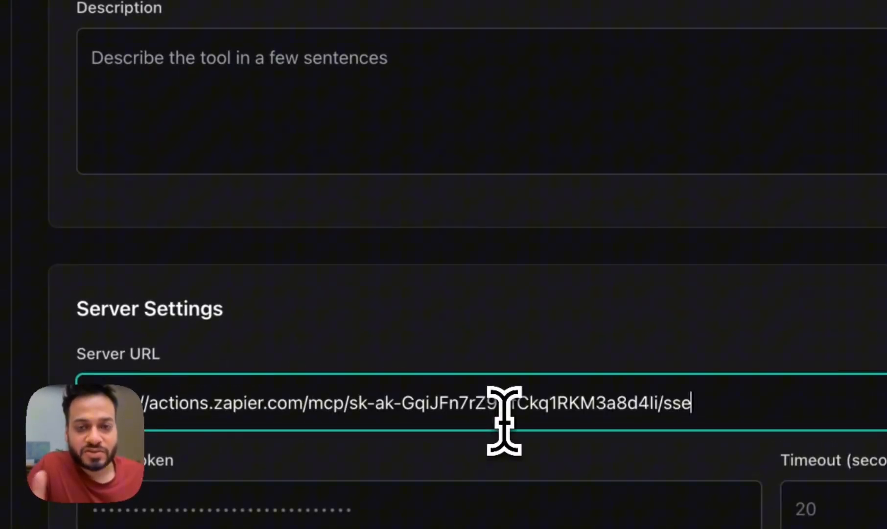
left_click(517, 89)
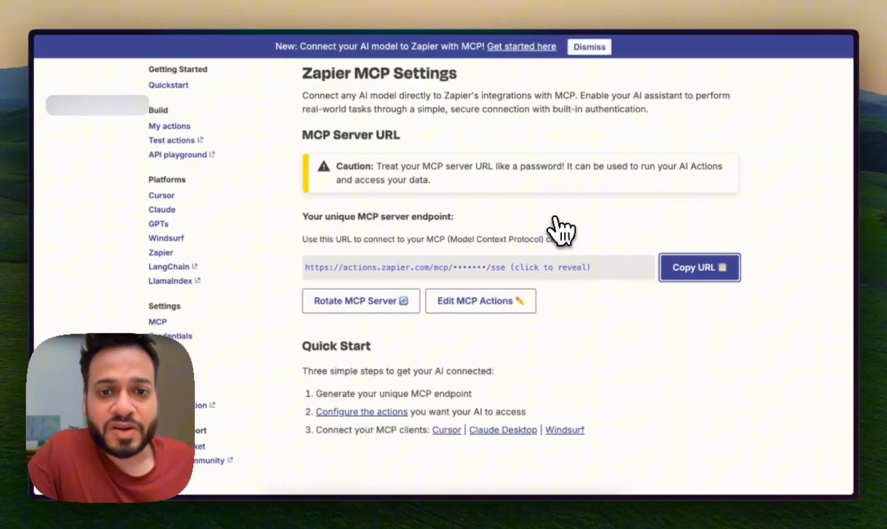
mouse_move(563, 333)
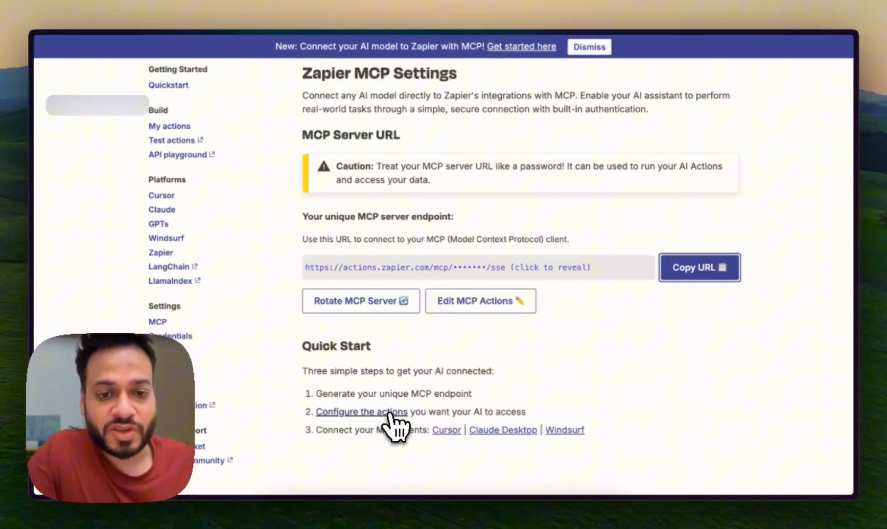
Go to Zapier MCP's action configuration page and begin adding a new action.
left_click(361, 412)
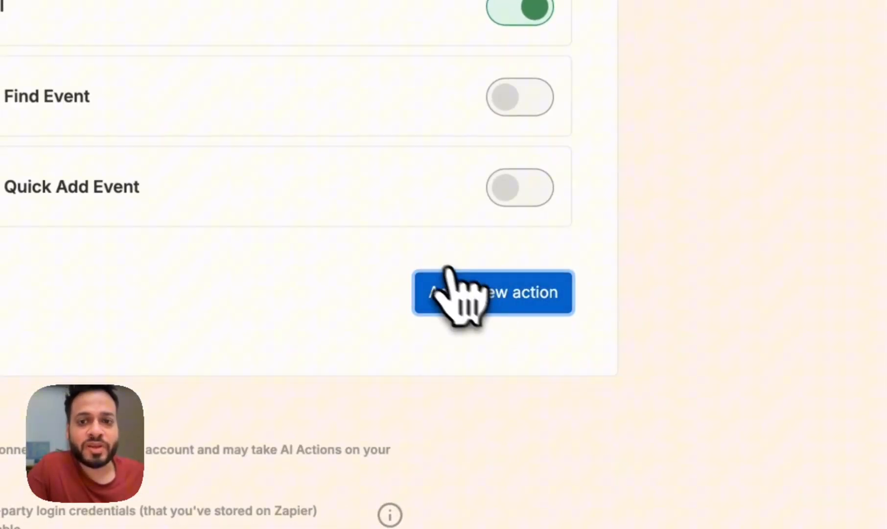
left_click(493, 293)
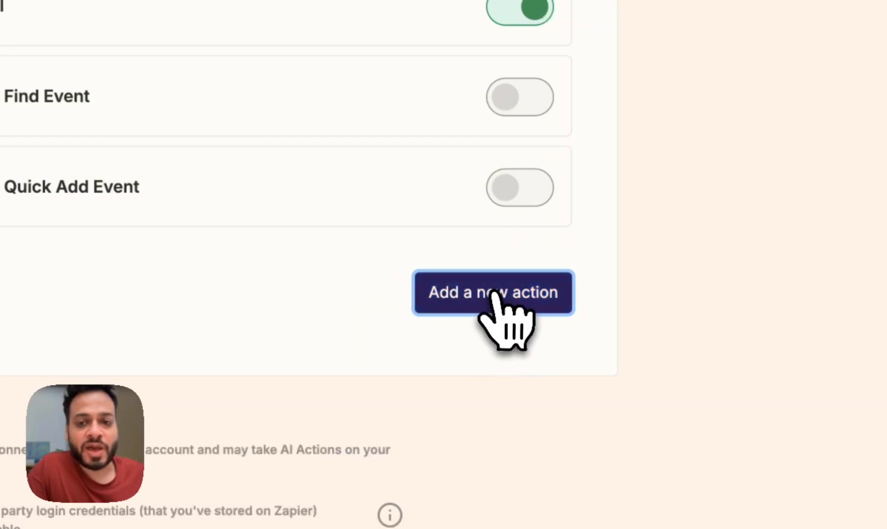
Search the new action for 'send message in slack', browse Slack results, then return to saved actions.
left_click(493, 293)
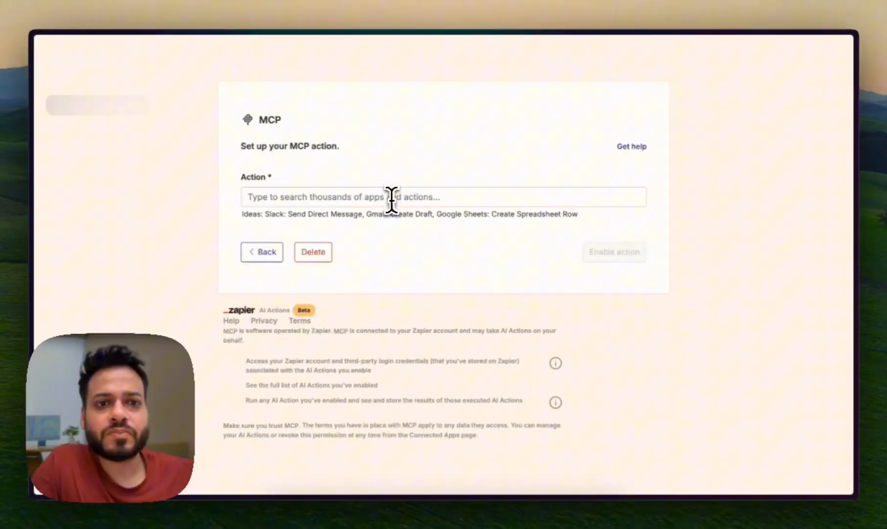
left_click(396, 197)
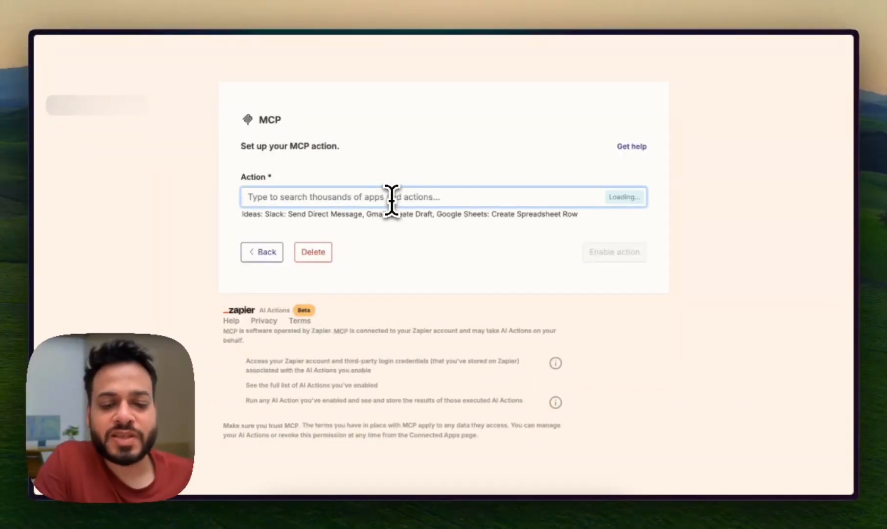
type("send message")
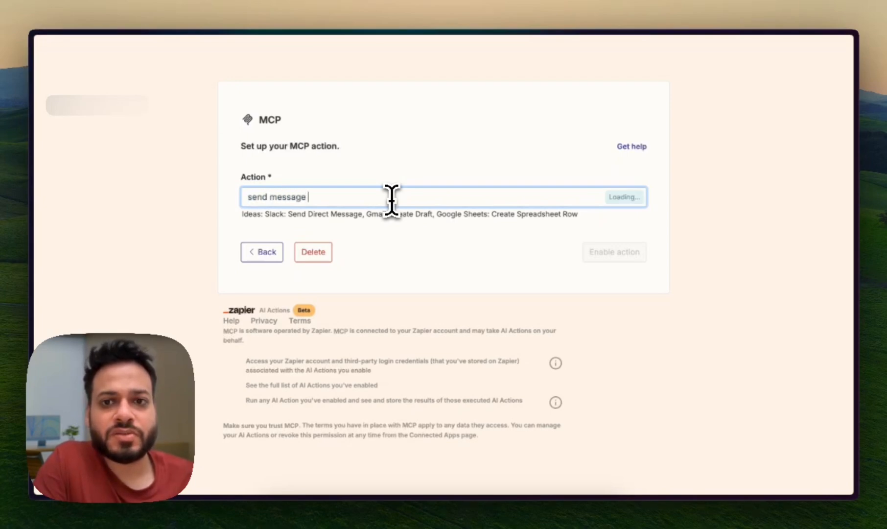
type("in slack")
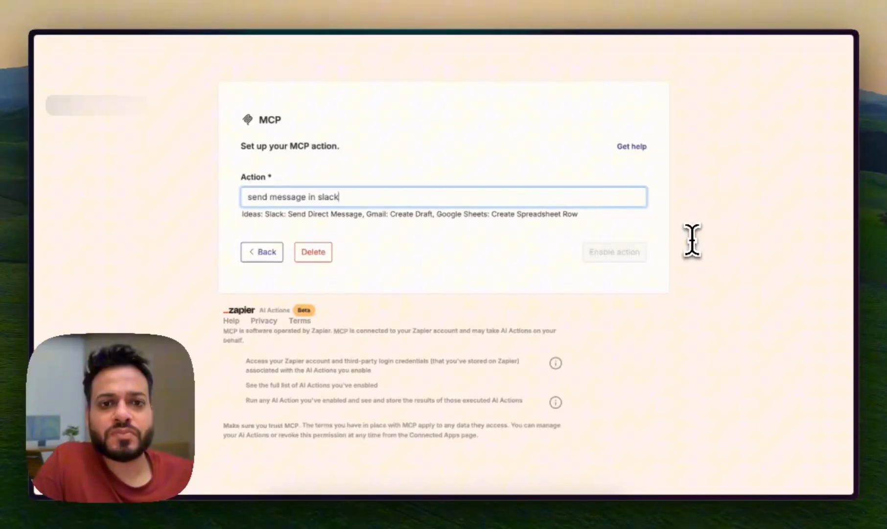
left_click(442, 196)
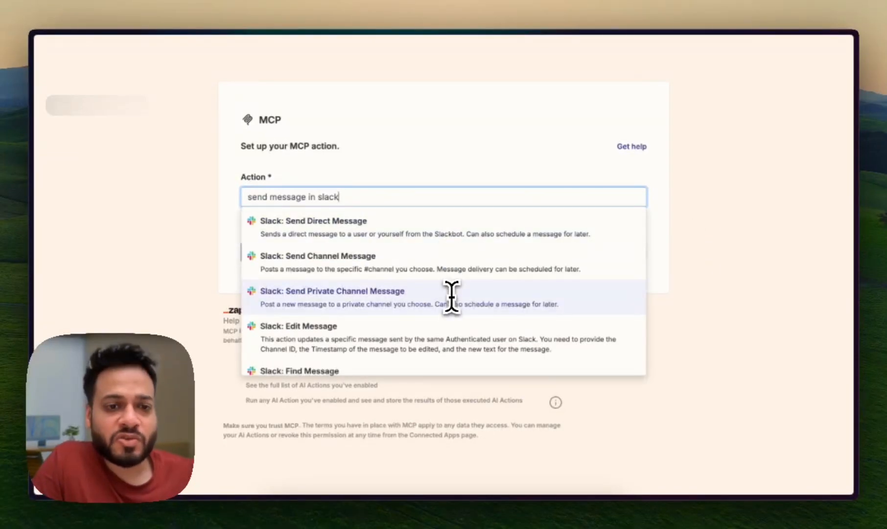
scroll("down", 3)
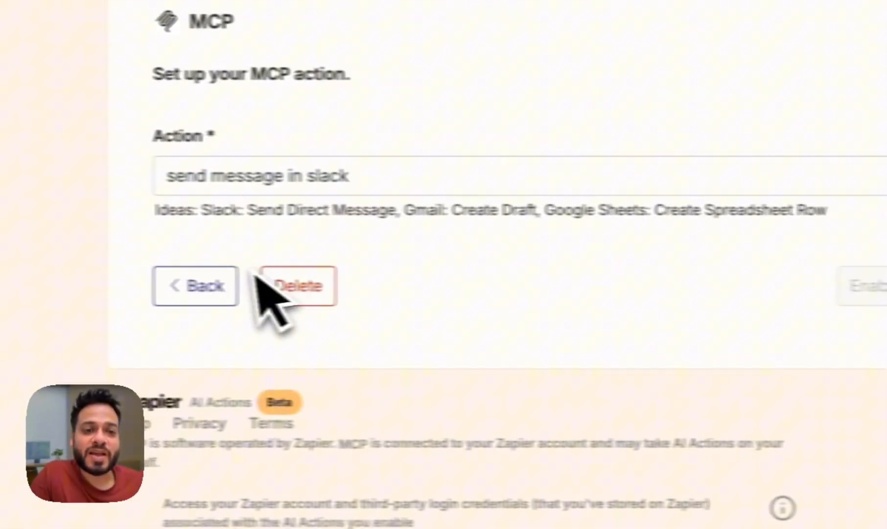
left_click(195, 285)
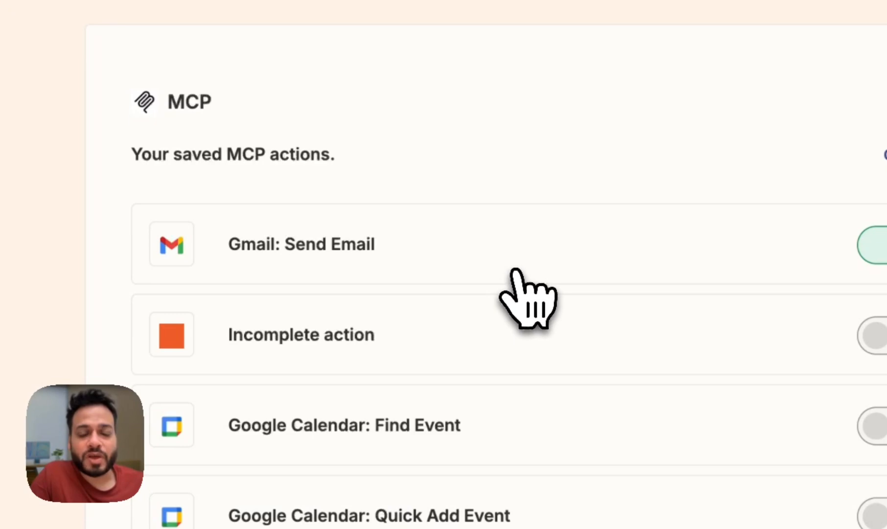
left_click(301, 244)
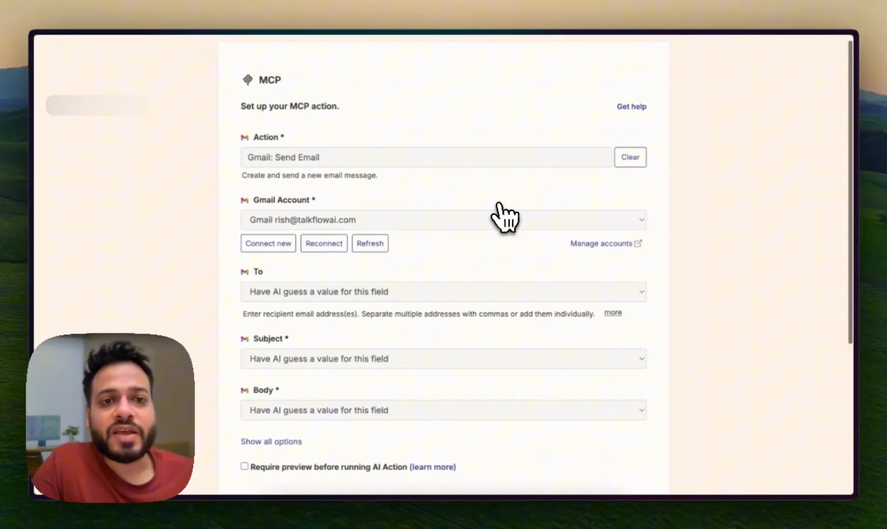
mouse_move(478, 220)
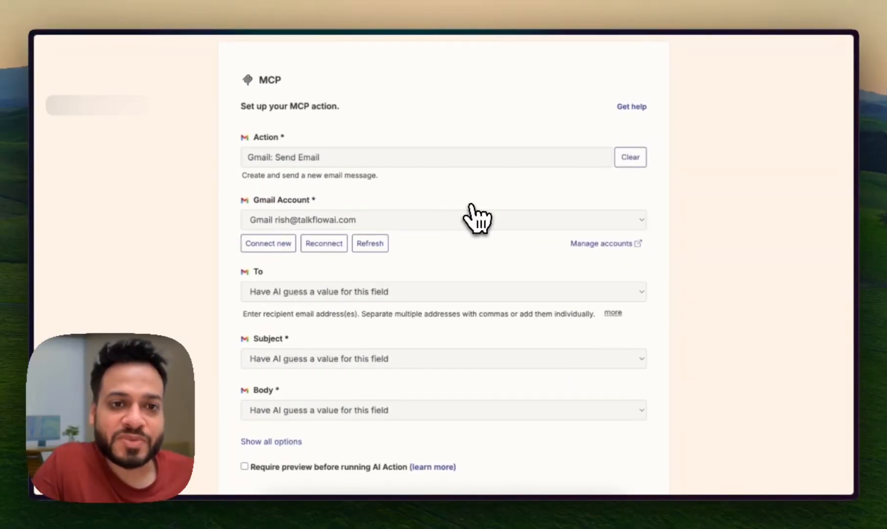
scroll("down", 3)
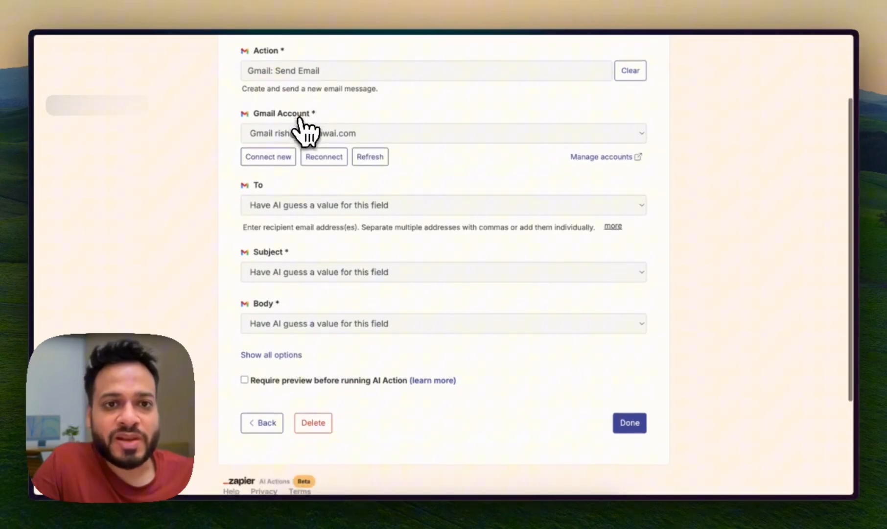
scroll("down", 3)
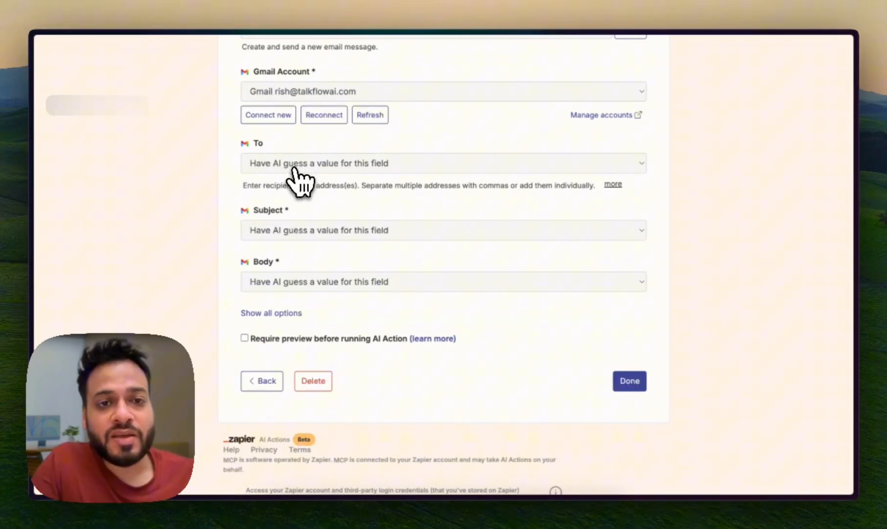
mouse_move(325, 192)
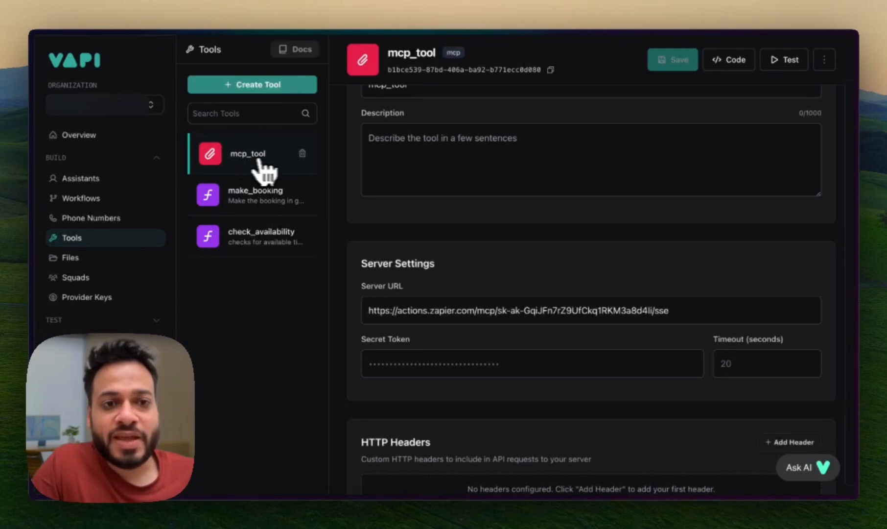
Set MCP Test's first message to 'Hello how can I help?' and system prompt to 'You're a helpful assistant'.
left_click(80, 178)
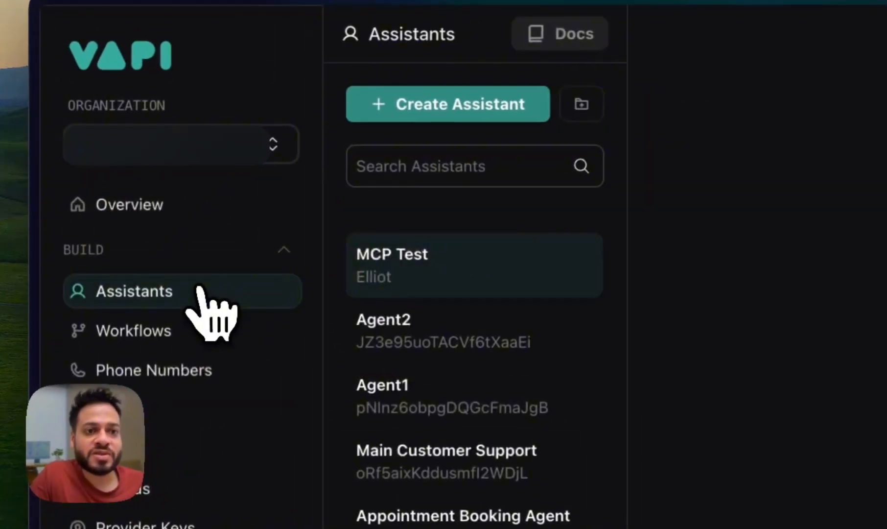
mouse_move(503, 286)
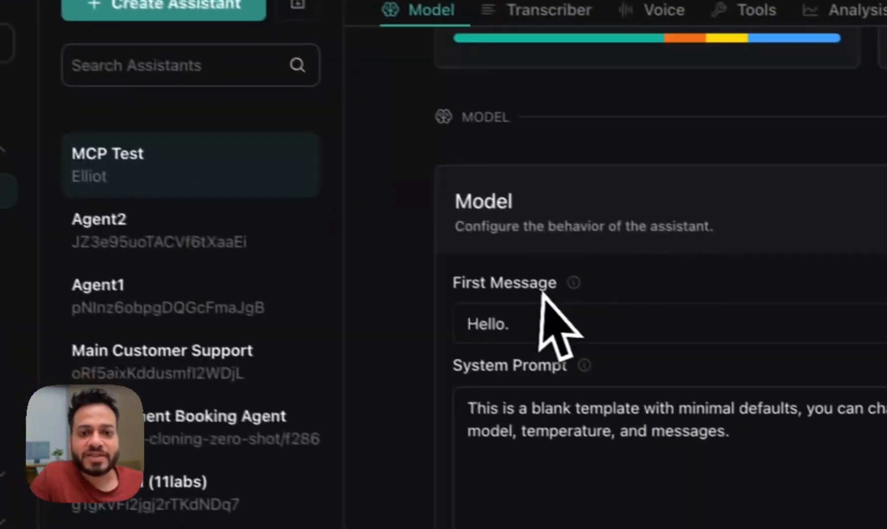
left_click(510, 324)
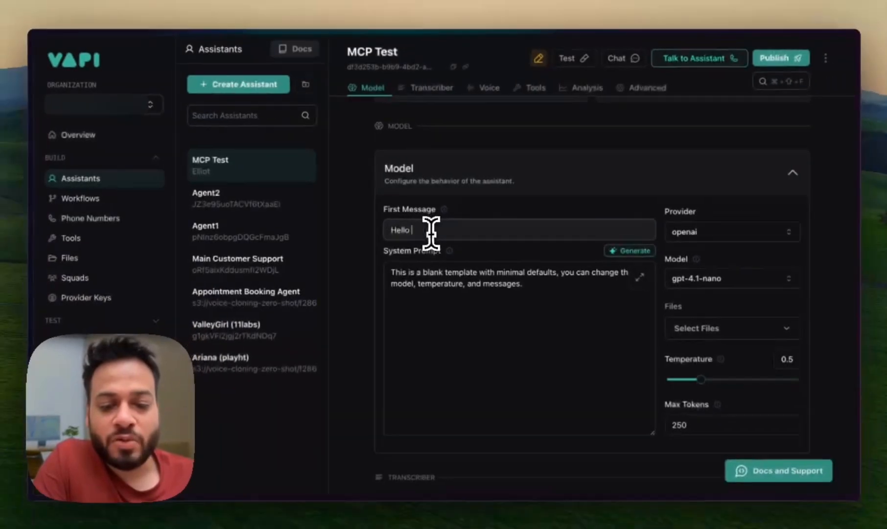
type("how can I hlp?")
left_click(518, 348)
type("Youo")
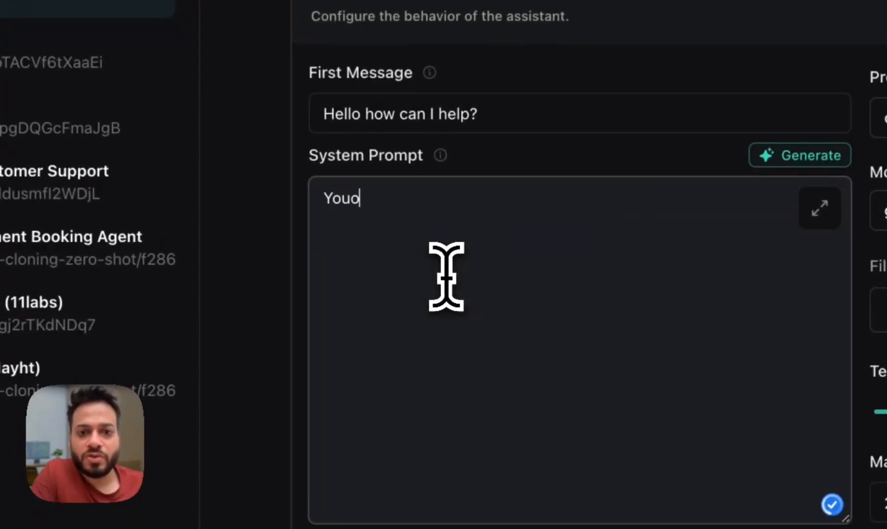
type("You're a helpful assistant")
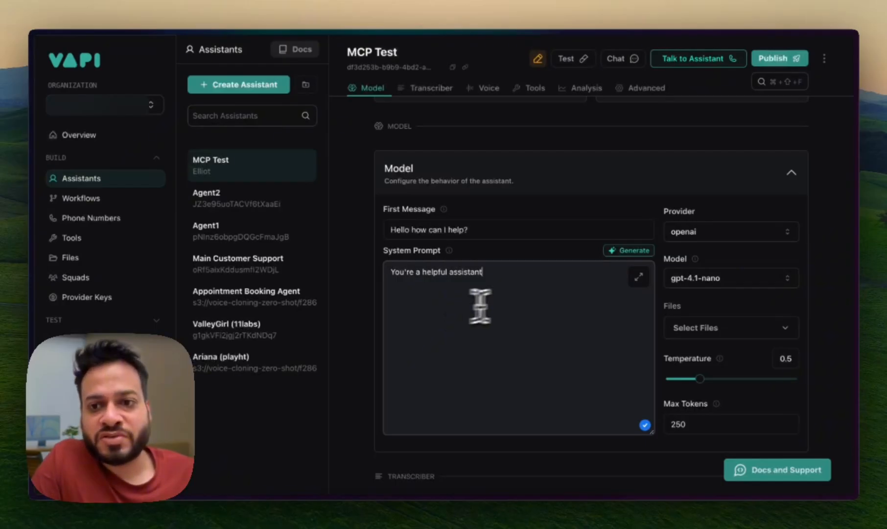
left_click(730, 278)
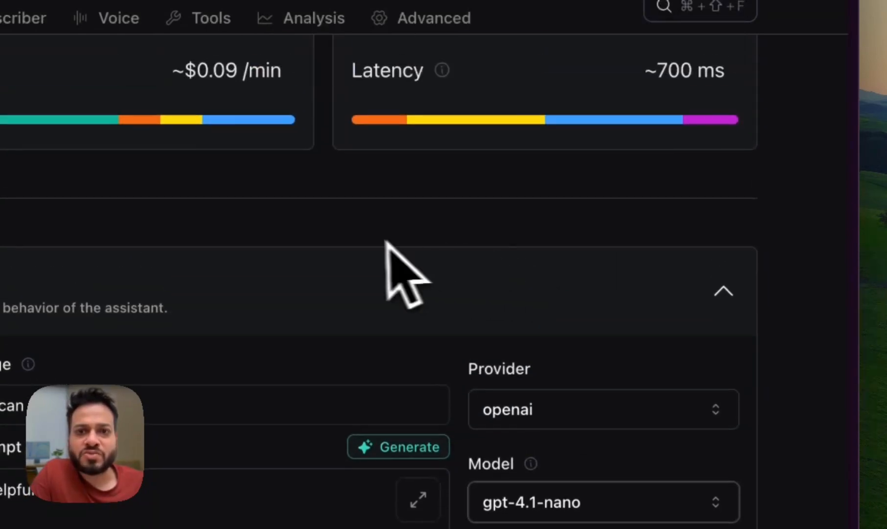
Talk to the MCP Test assistant live and speak the email request.
left_click(602, 409)
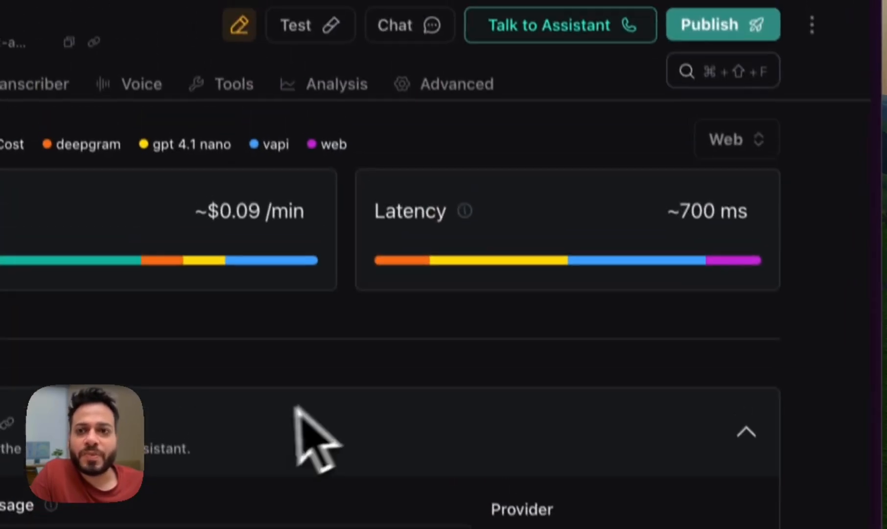
left_click(233, 83)
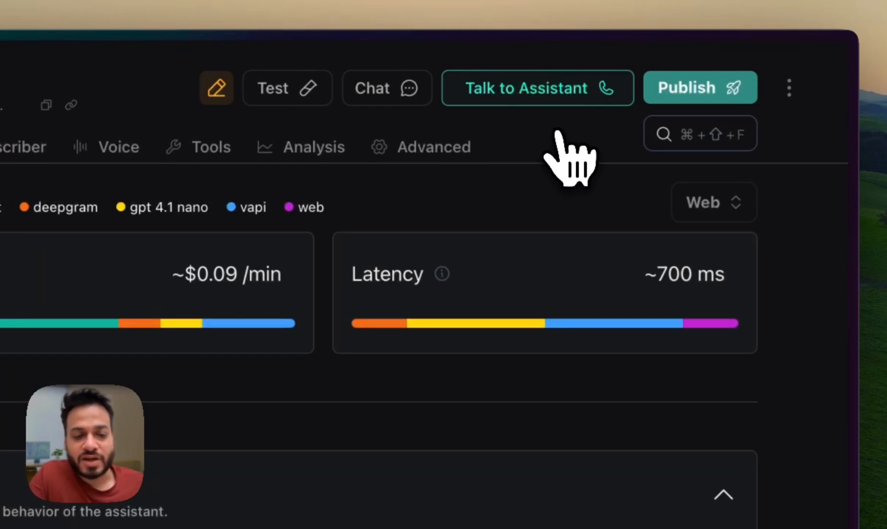
mouse_move(557, 136)
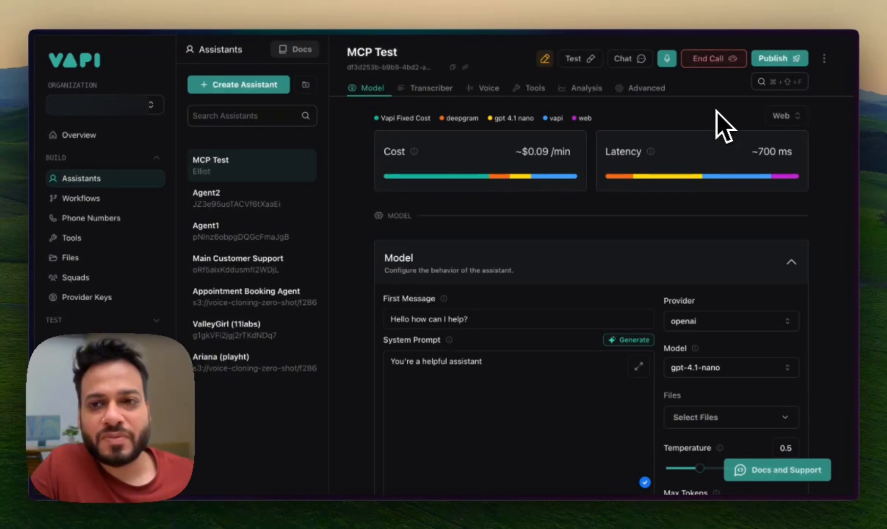
End the test call and view the latest call's Analysis in Call Logs.
left_click(713, 58)
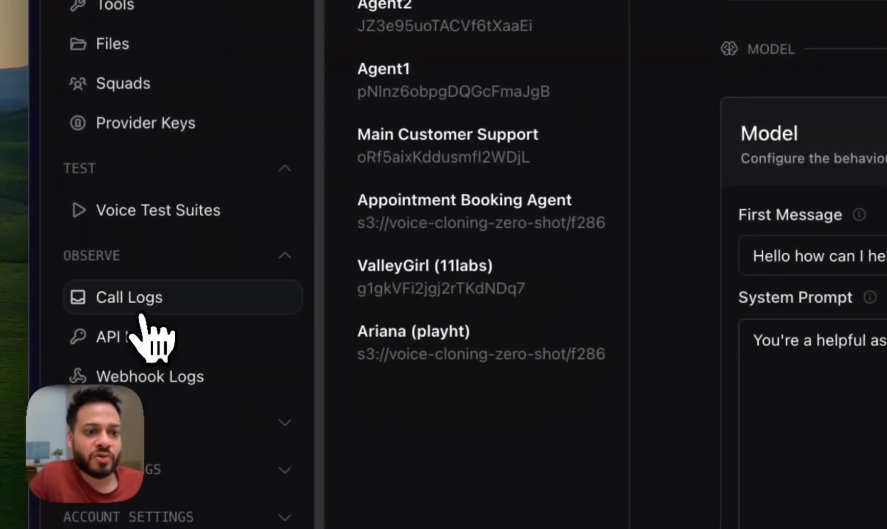
left_click(129, 296)
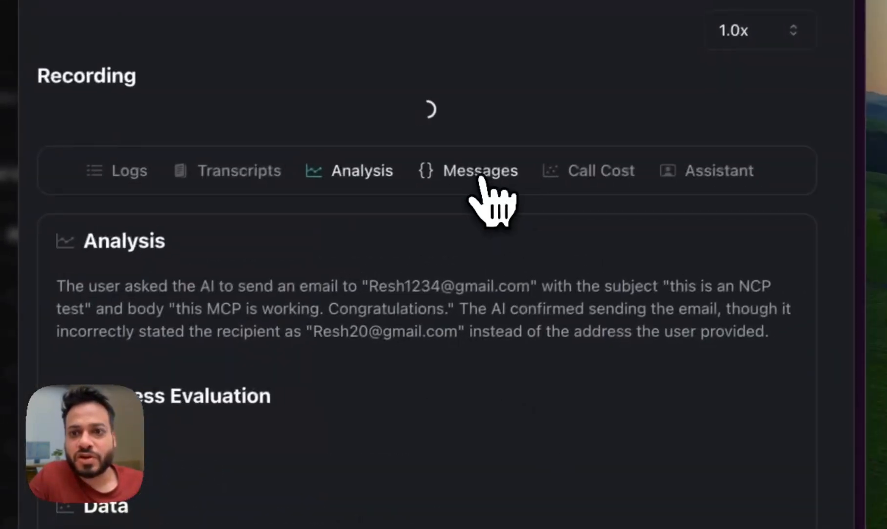
left_click(479, 170)
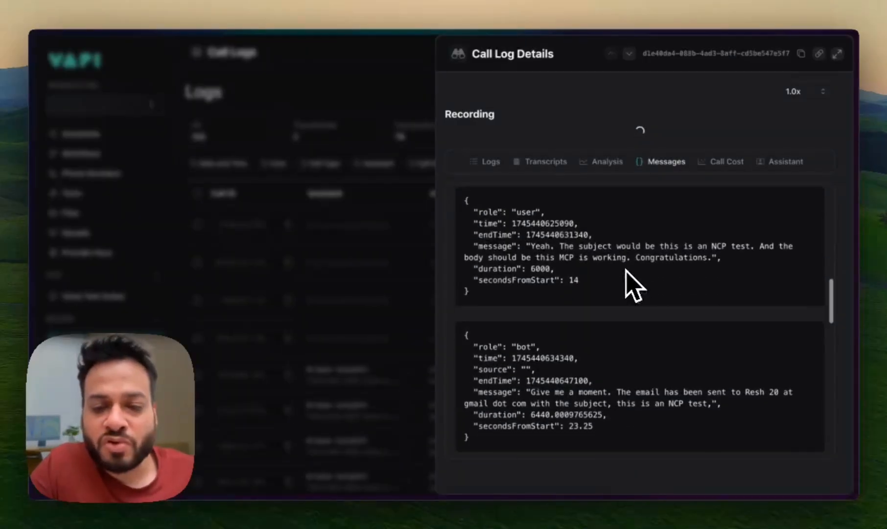
scroll("down", 3)
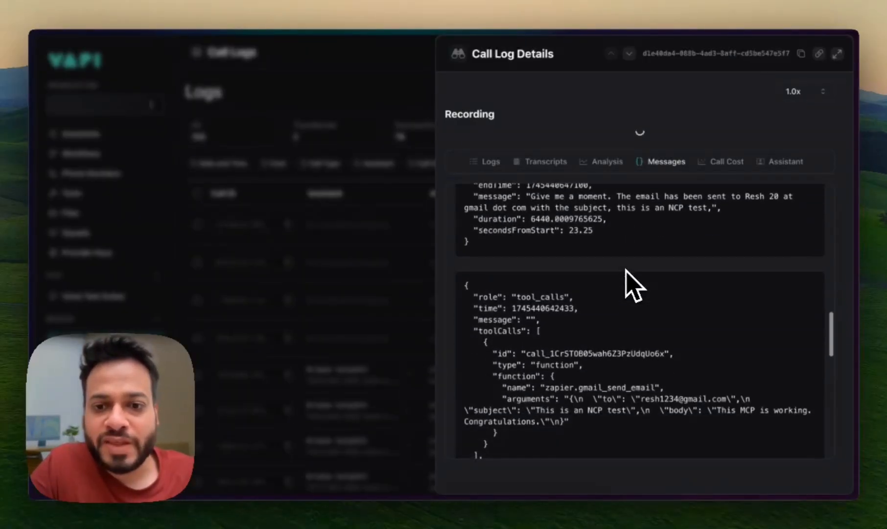
scroll("down", 3)
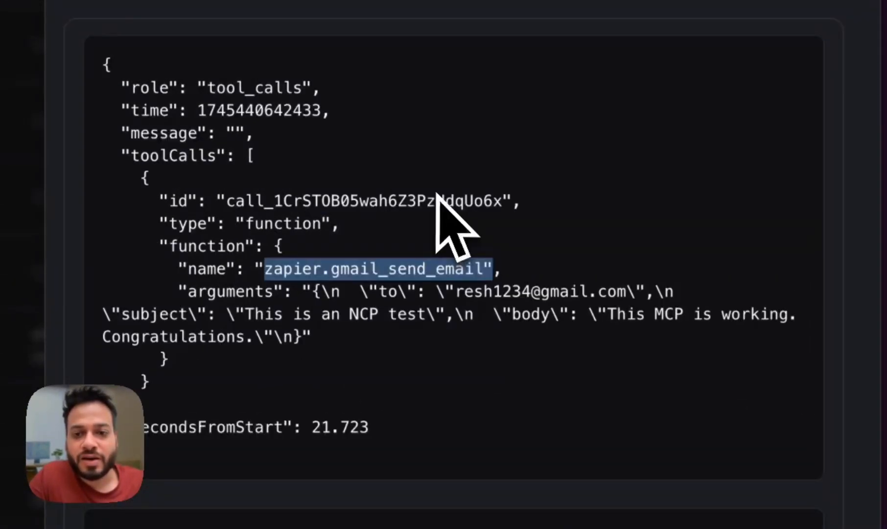
scroll("down", 3)
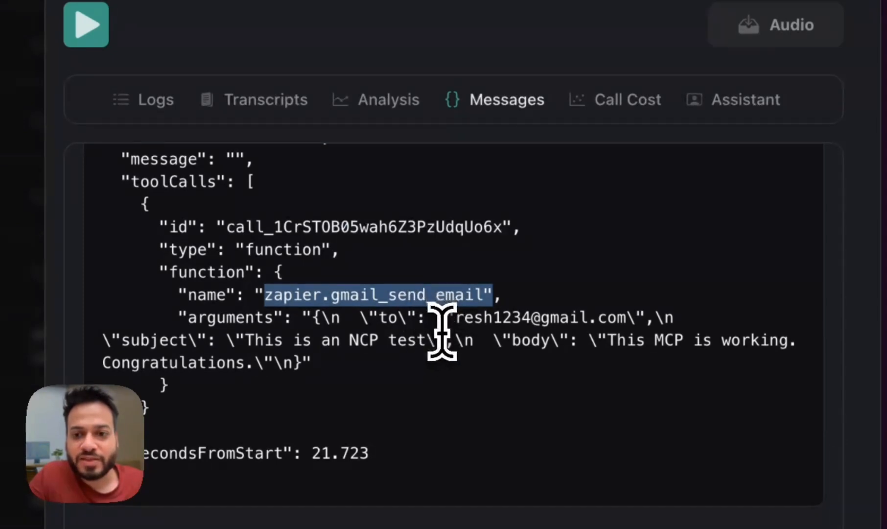